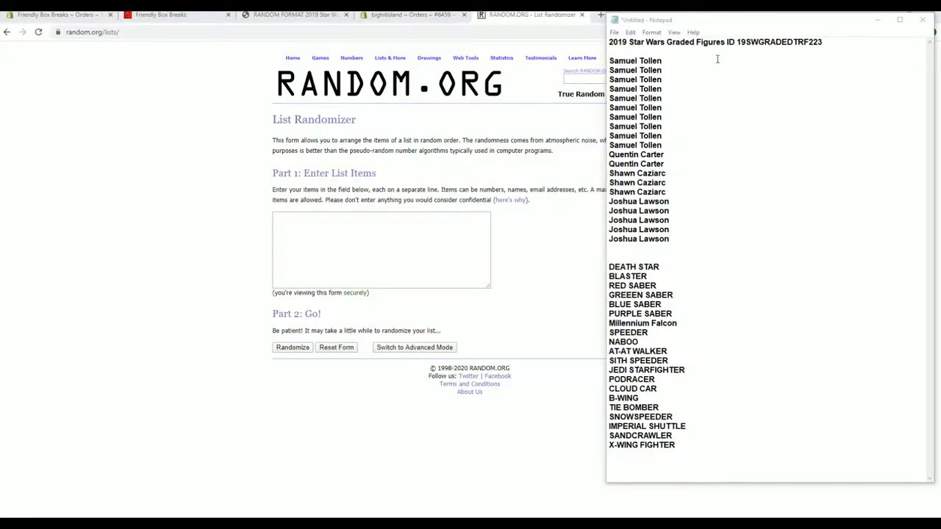
Copy the 20 buyer names from Notepad into the list randomizer and randomize them.
left_click_drag(635, 60, 635, 145)
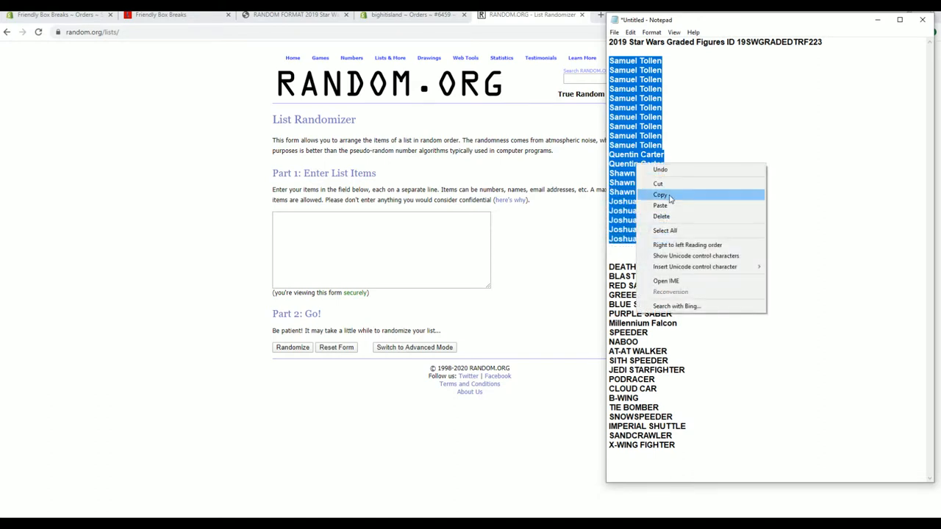
left_click(660, 195)
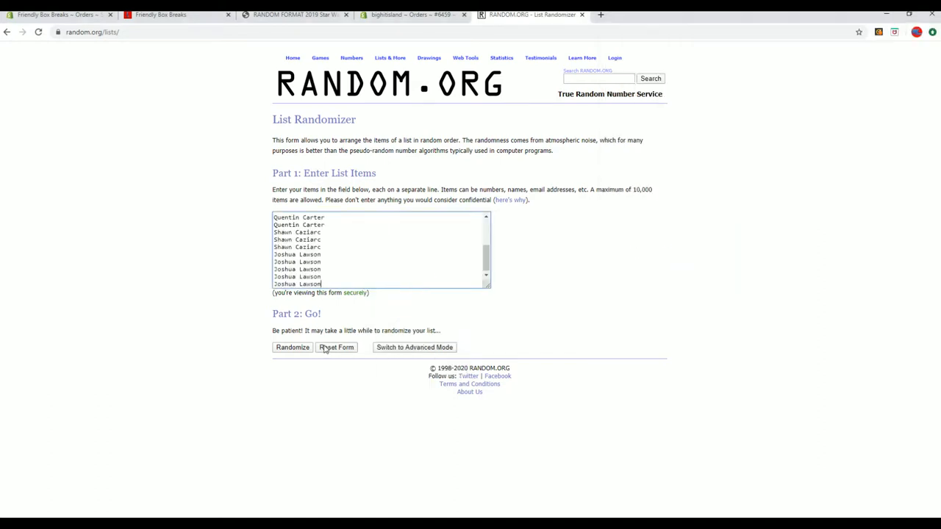
left_click(292, 347)
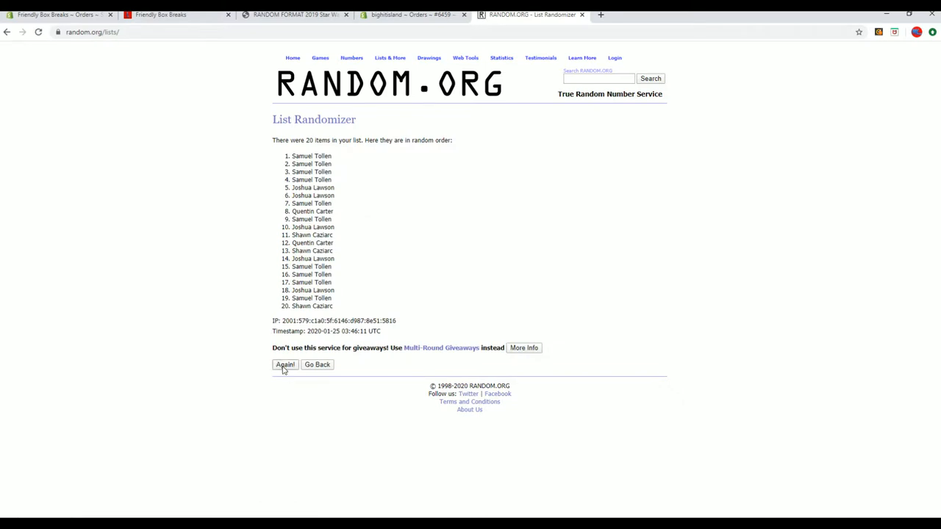
Reshuffle the buyer names four more times and bring up the copy menu on the result.
left_click(284, 365)
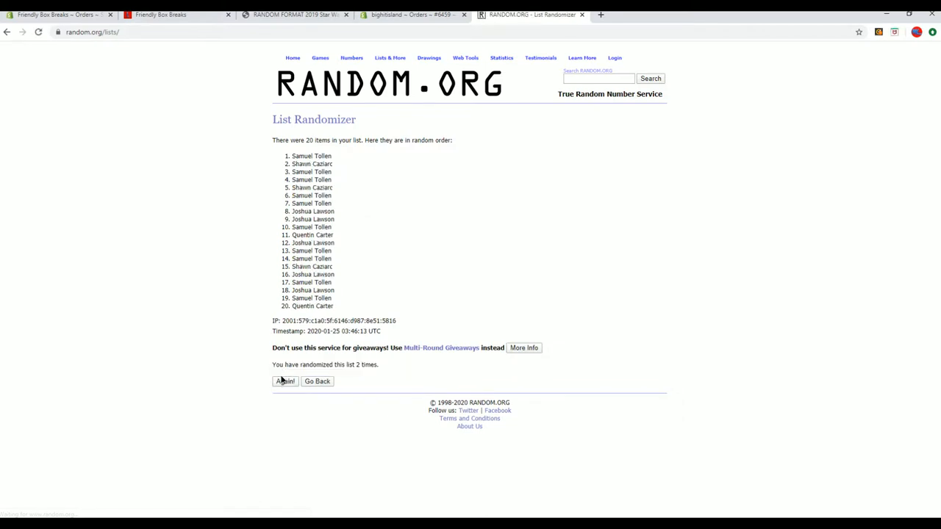
left_click(284, 381)
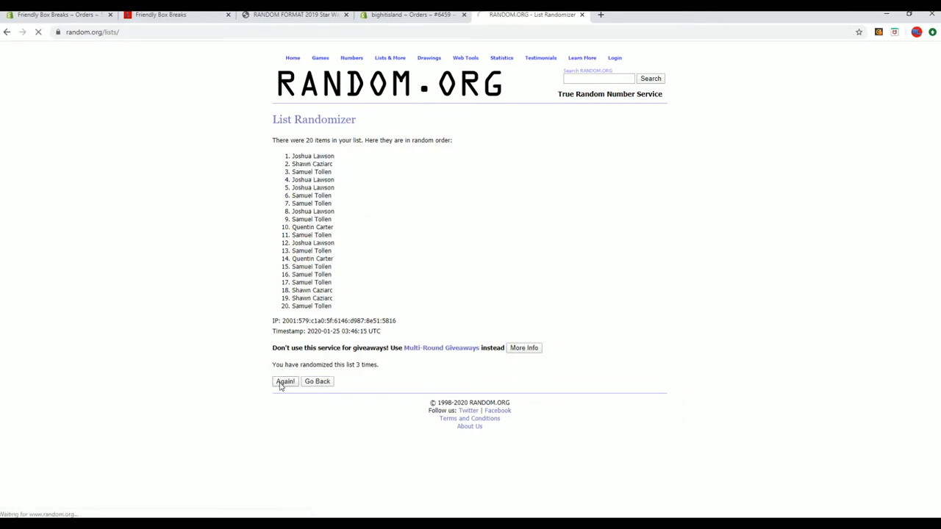
left_click(284, 381)
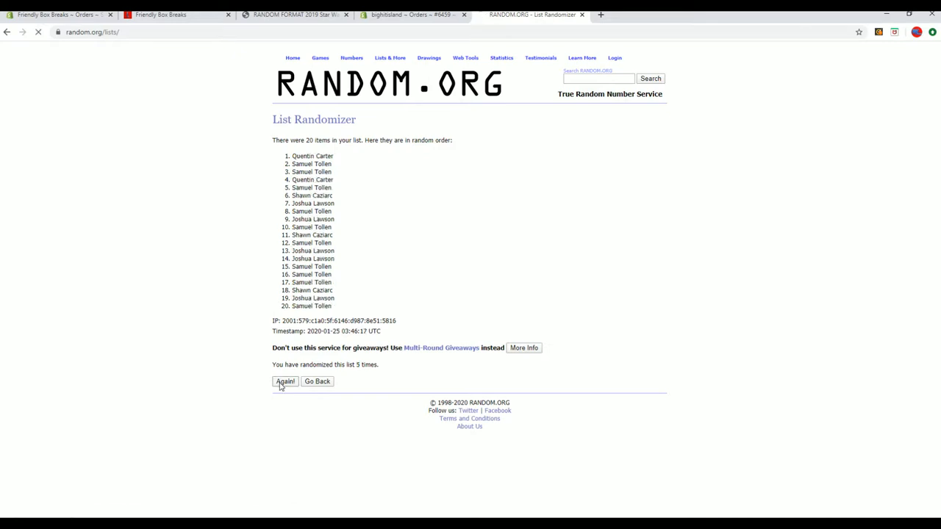
left_click(284, 381)
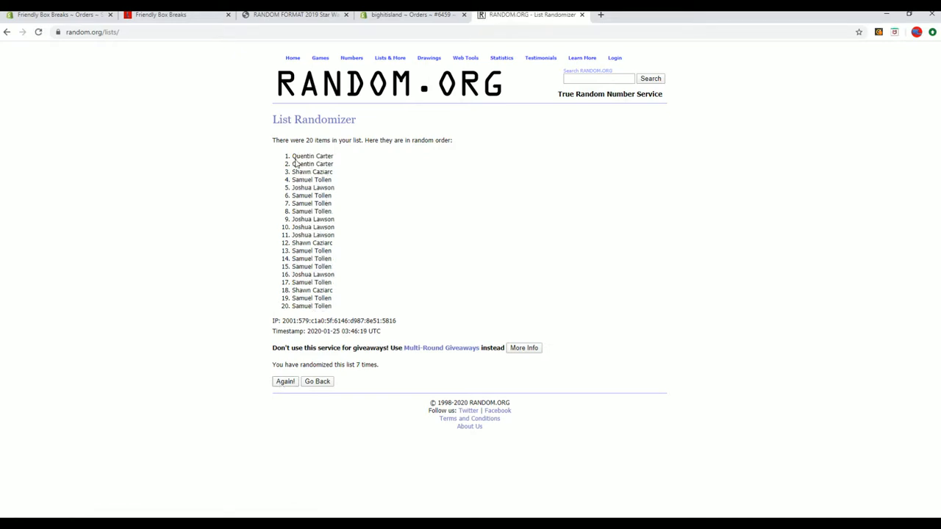
right_click(312, 221)
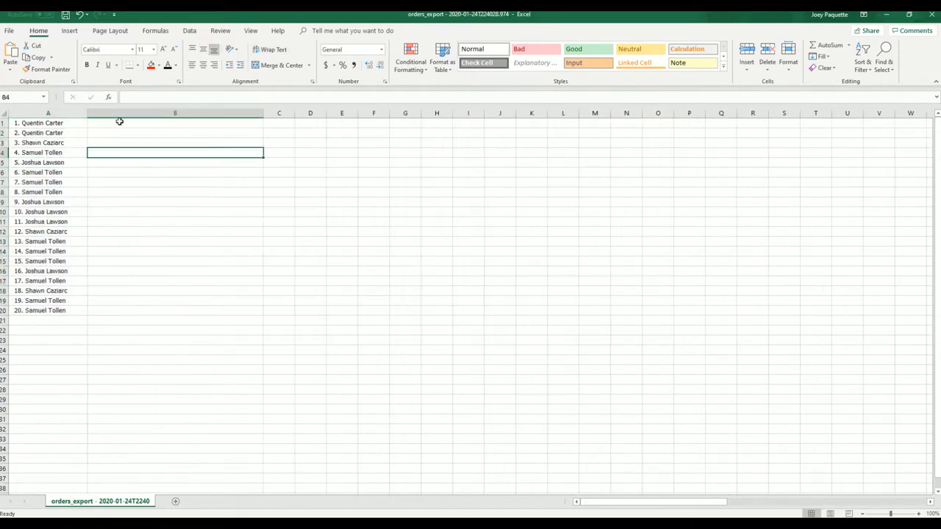
Return to the RANDOM.ORG list randomizer page.
left_click(531, 14)
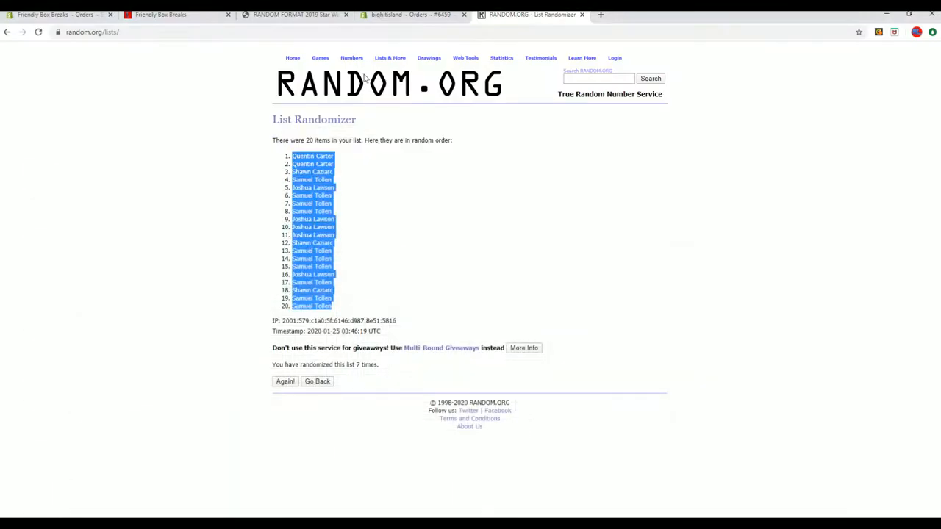
Reshuffle the 20 Star Wars figure titles repeatedly, then select the final shuffled list.
left_click(316, 380)
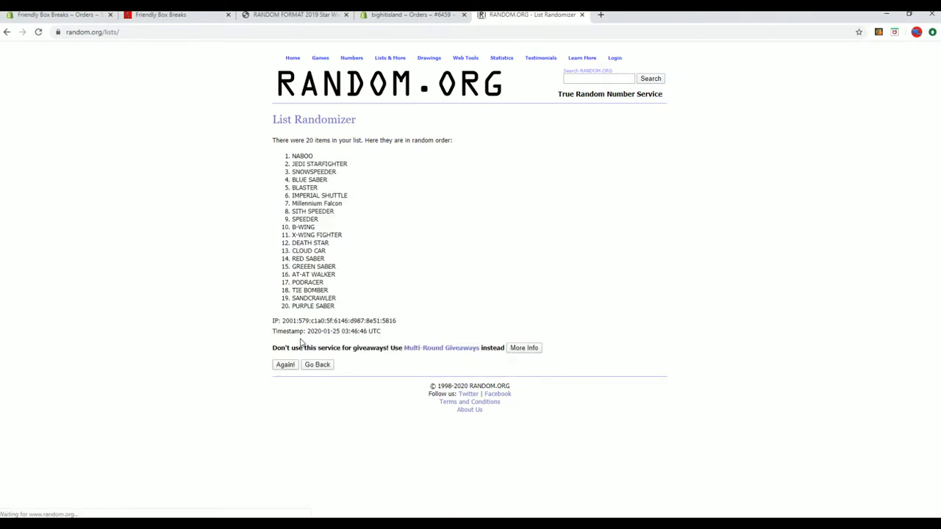
left_click(285, 364)
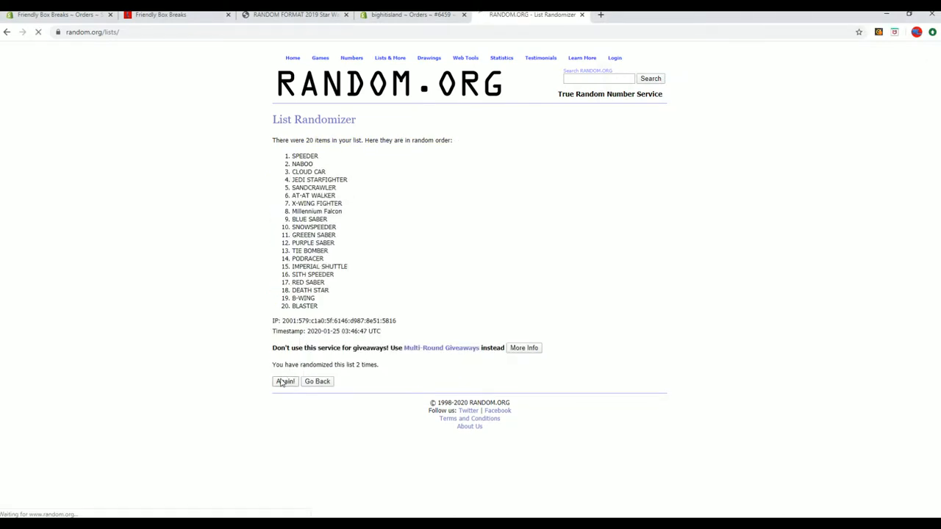
left_click(284, 380)
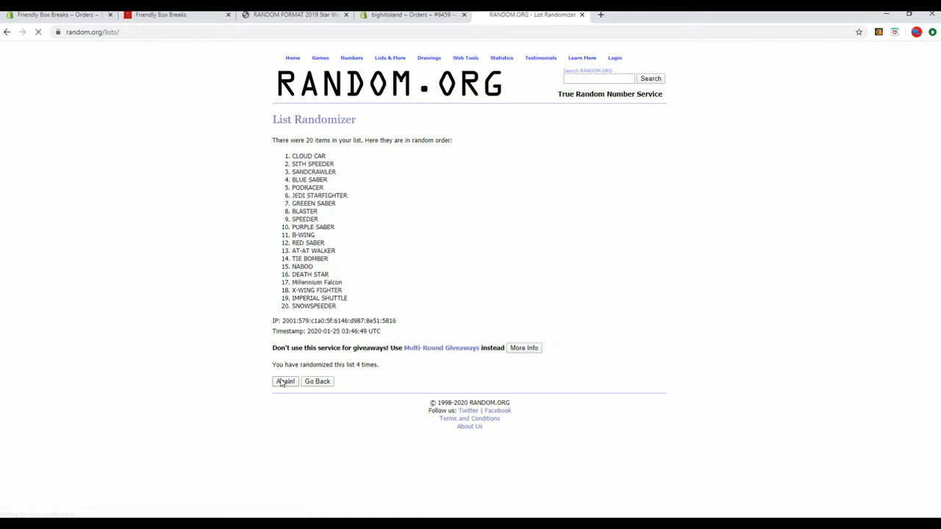
left_click(284, 381)
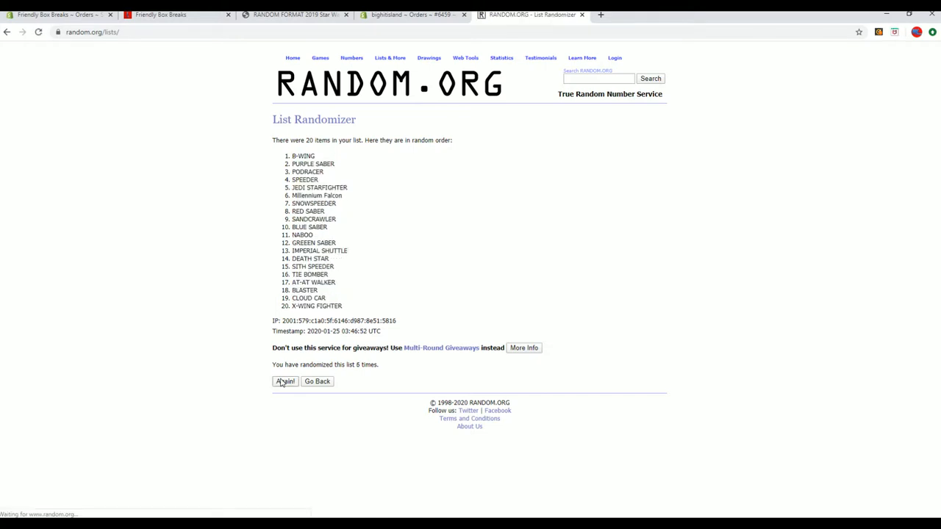
left_click(284, 380)
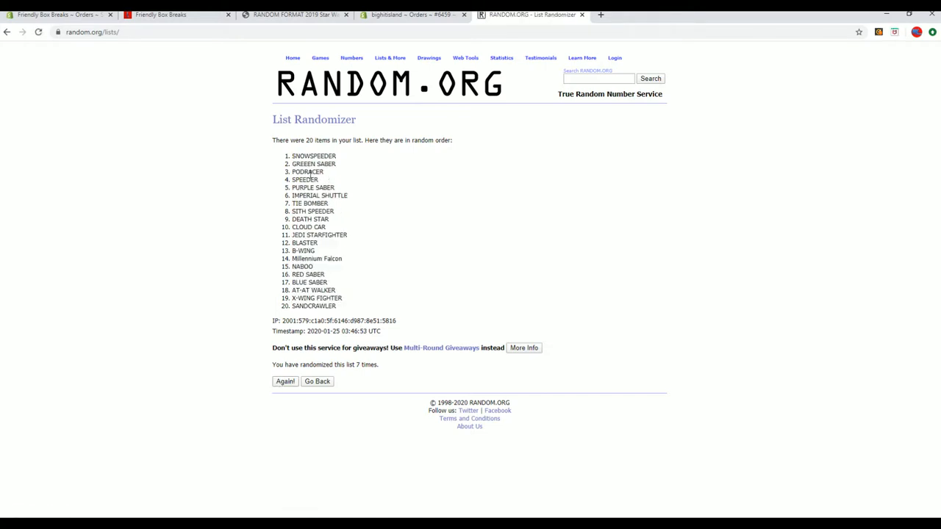
left_click_drag(293, 155, 339, 298)
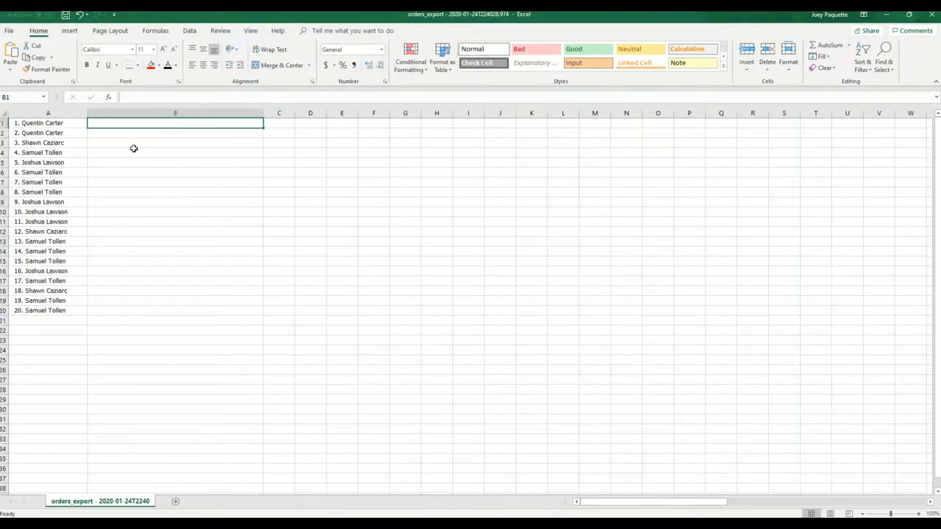
Paste the shuffled figure titles into column B beside the buyer names.
key("ctrl+v")
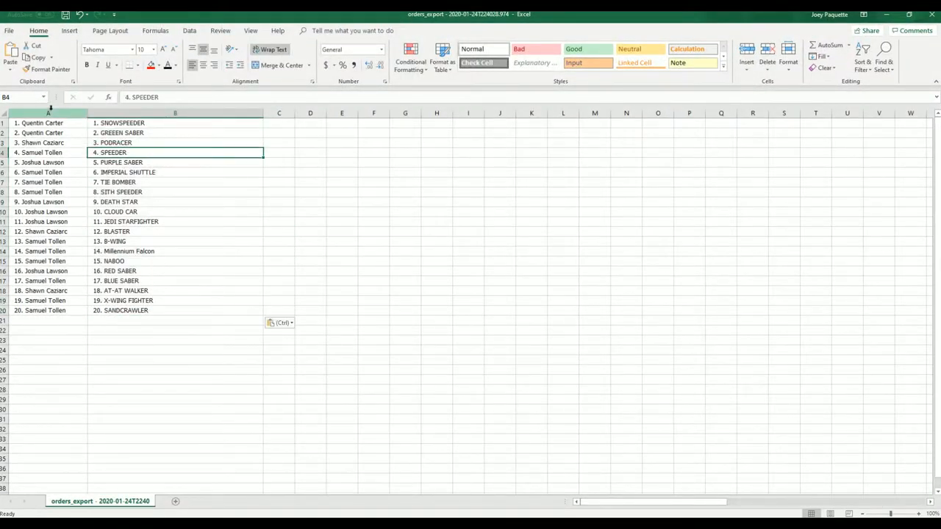
left_click(138, 66)
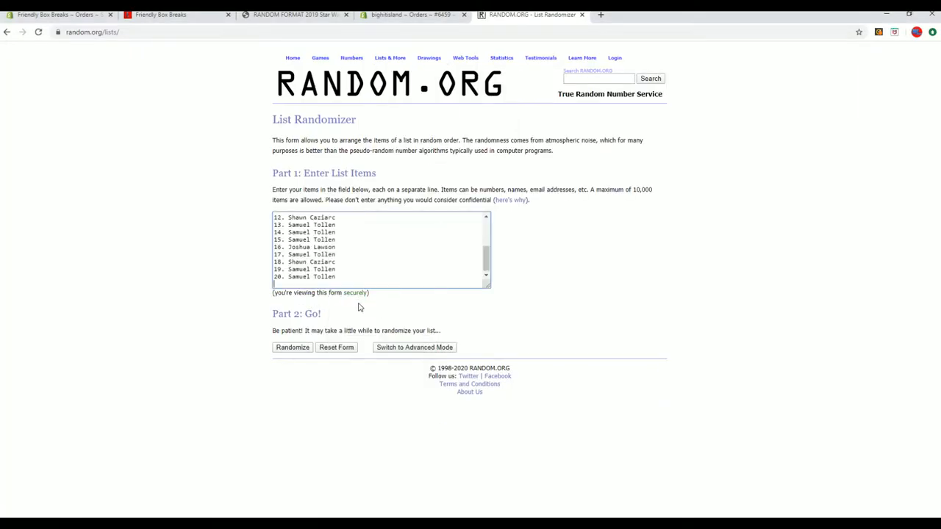
Randomize the numbered buyer name list, then reshuffle it four more times.
left_click(292, 347)
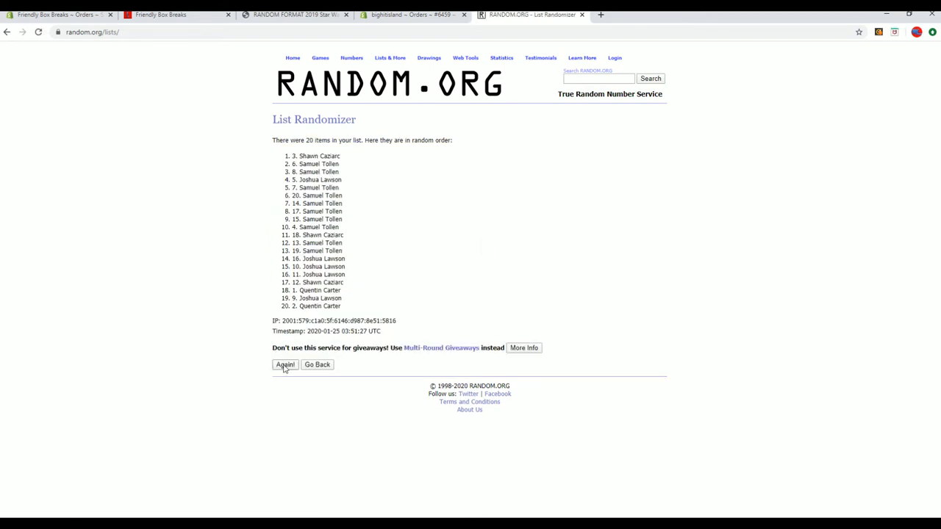
left_click(284, 365)
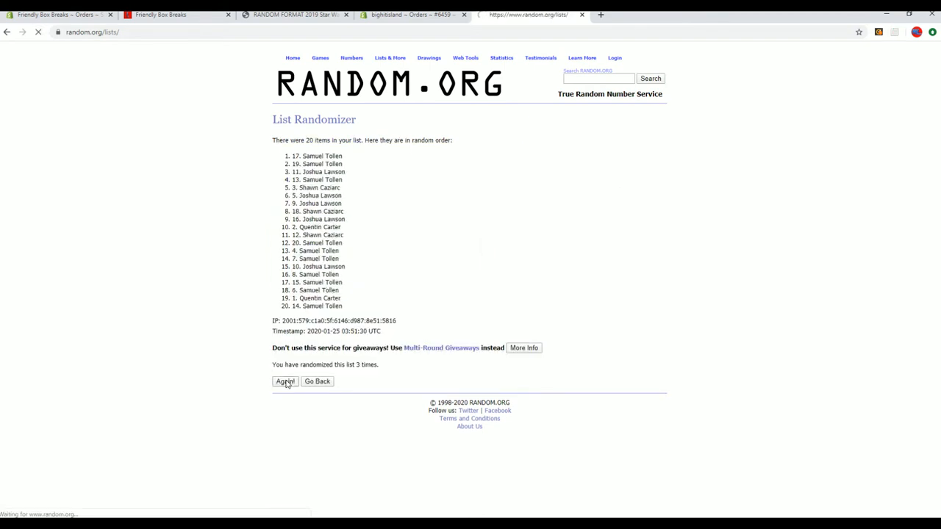
left_click(285, 381)
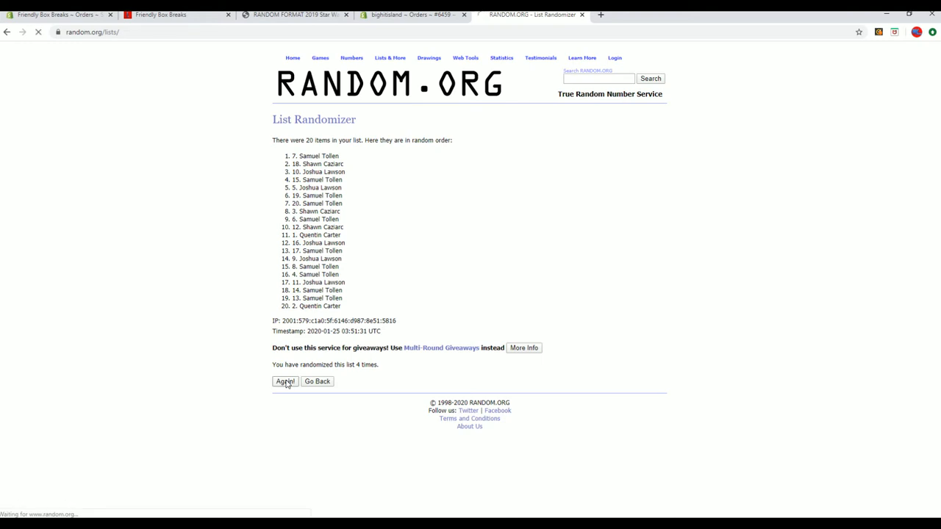
left_click(285, 381)
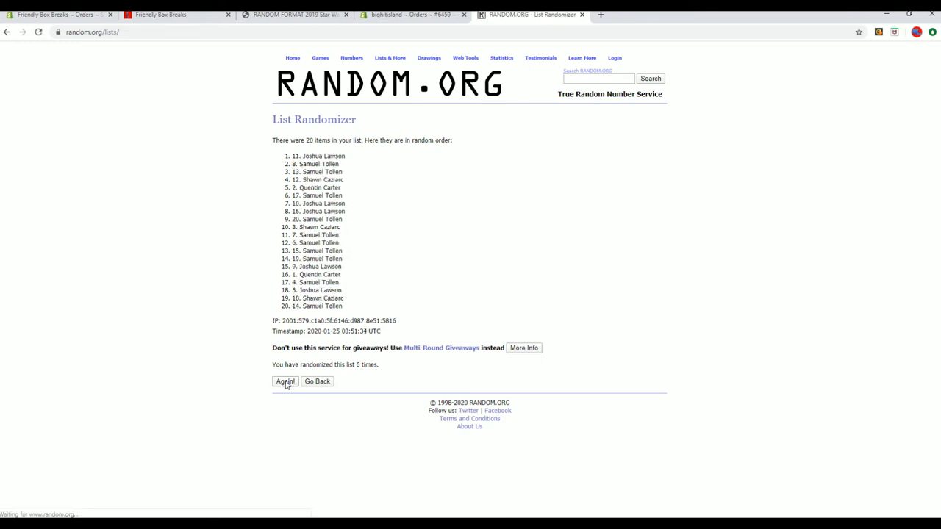
left_click(284, 381)
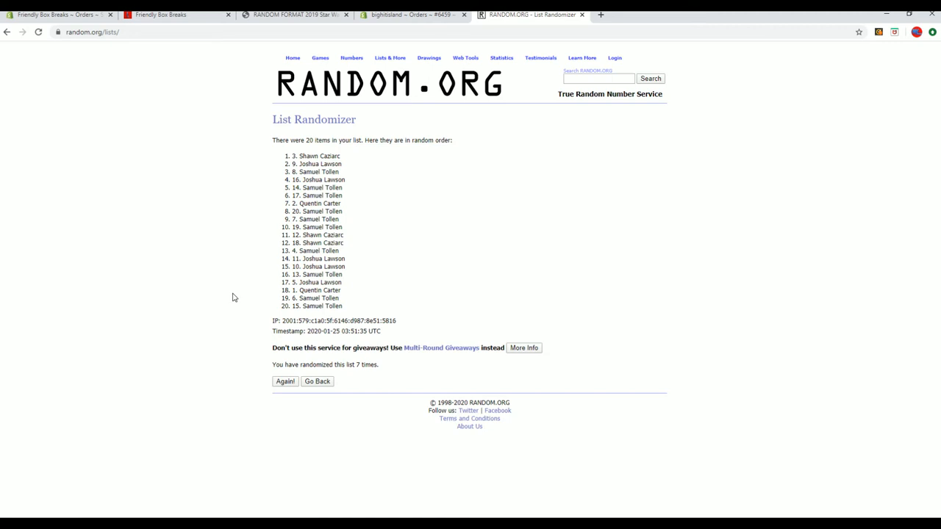
mouse_move(621, 105)
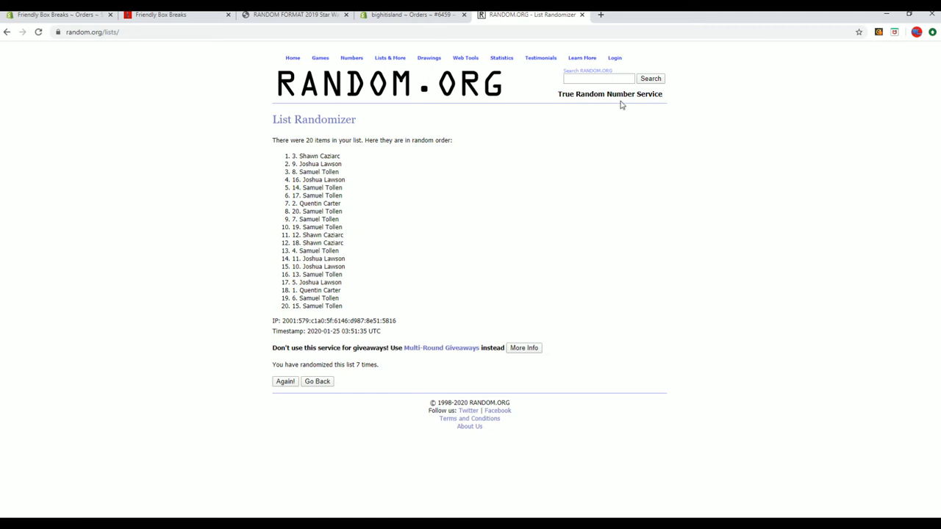